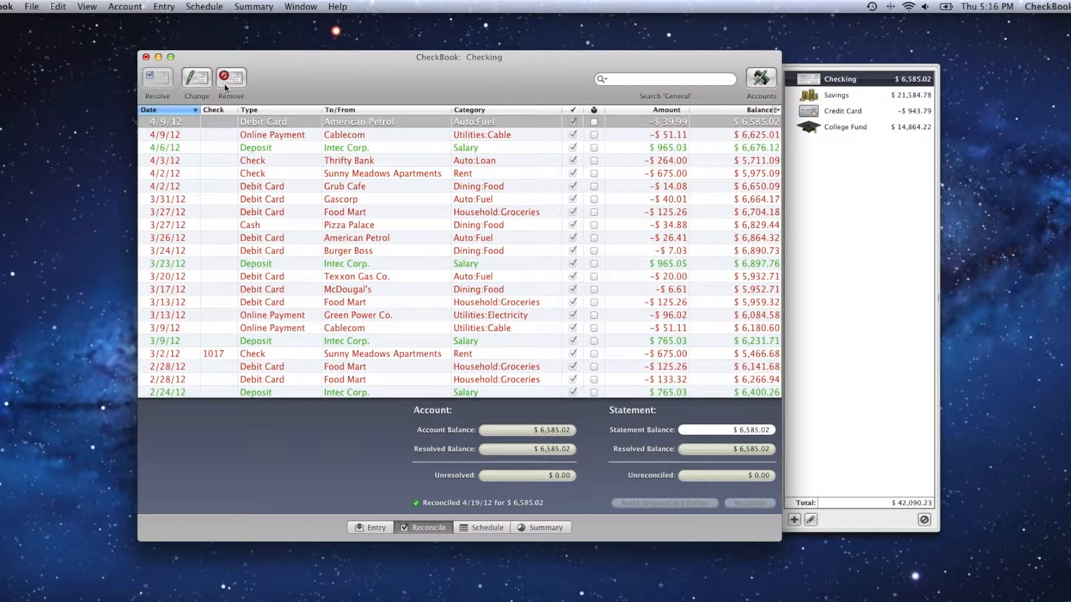
- Switch from Checking to the Savings register, which shows a $21,584.78 balance
left_click(125, 6)
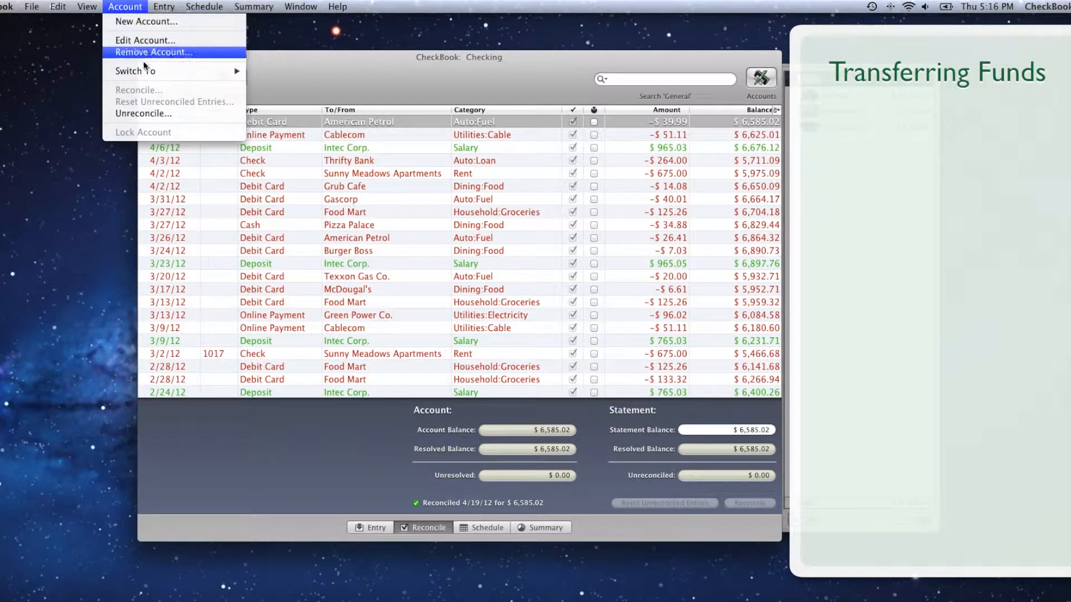
mouse_move(135, 71)
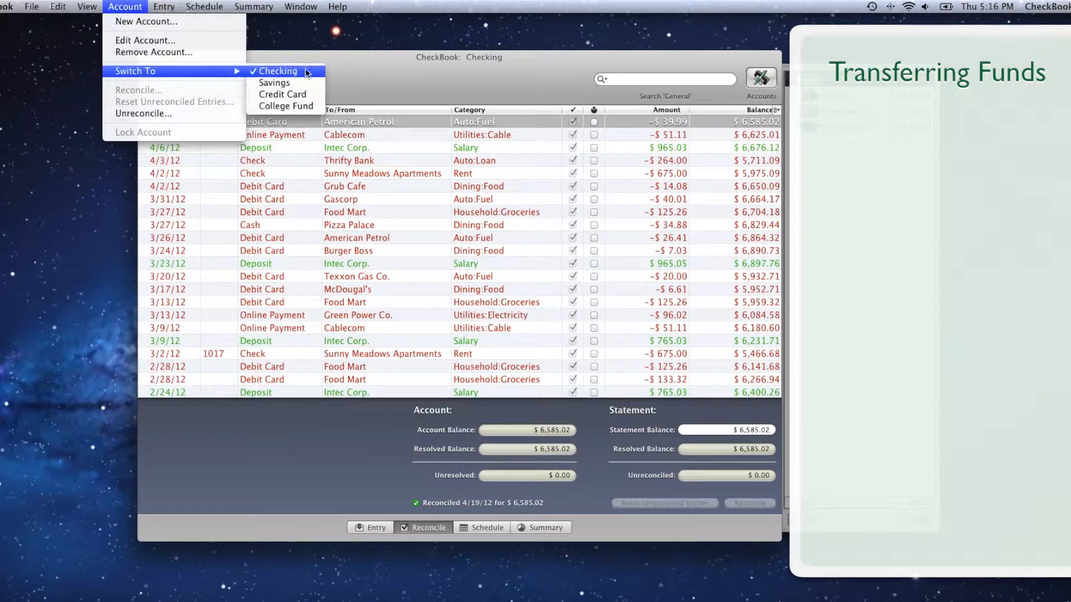
mouse_move(273, 82)
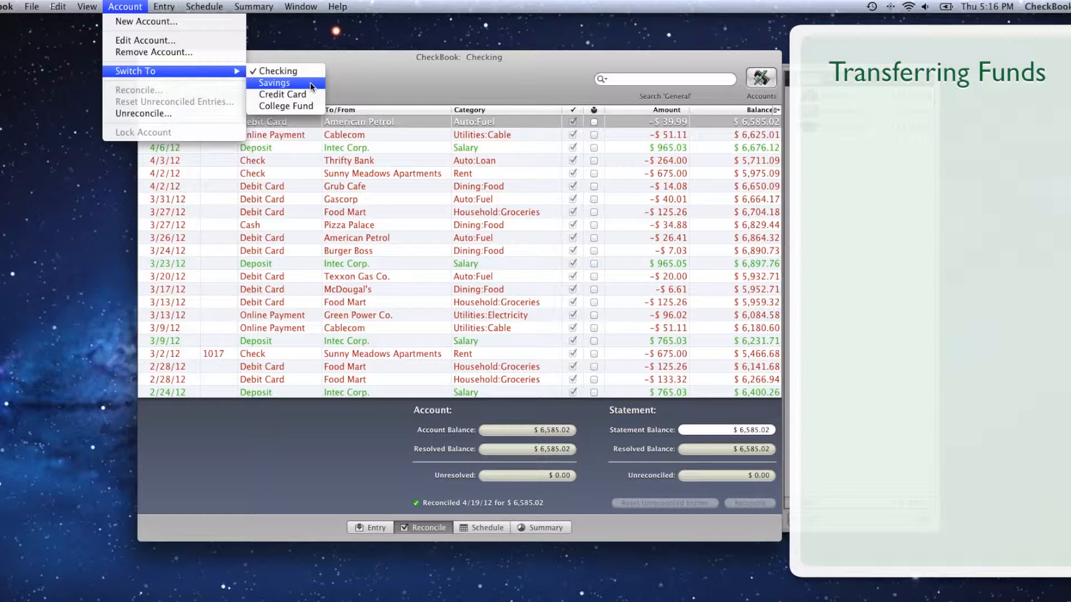
left_click(273, 82)
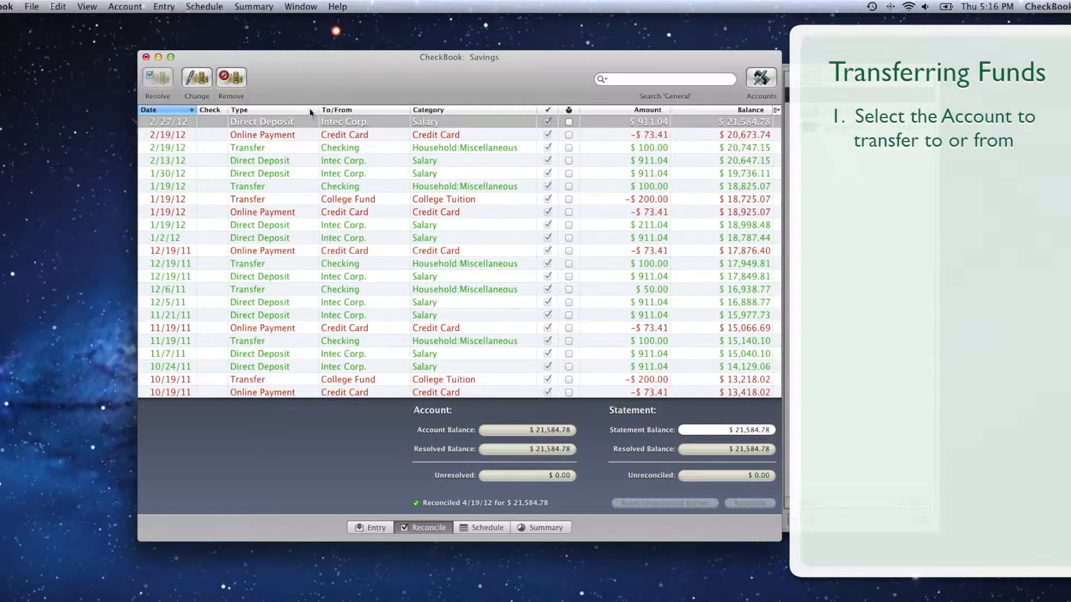
- Show the Entry view and start a blank deposit dated 4/19/2012
left_click(371, 527)
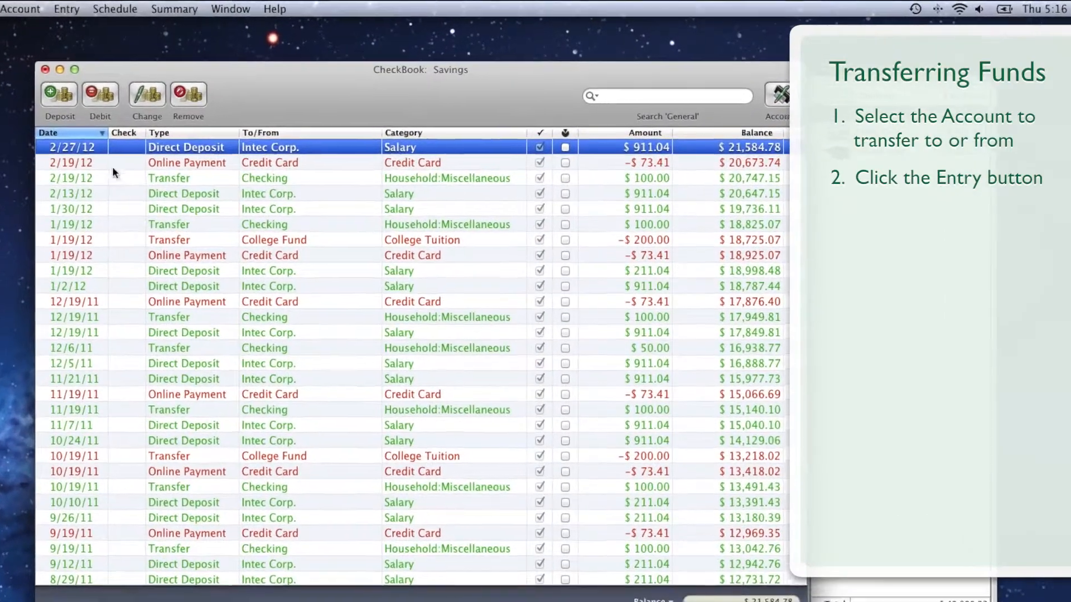
left_click(58, 94)
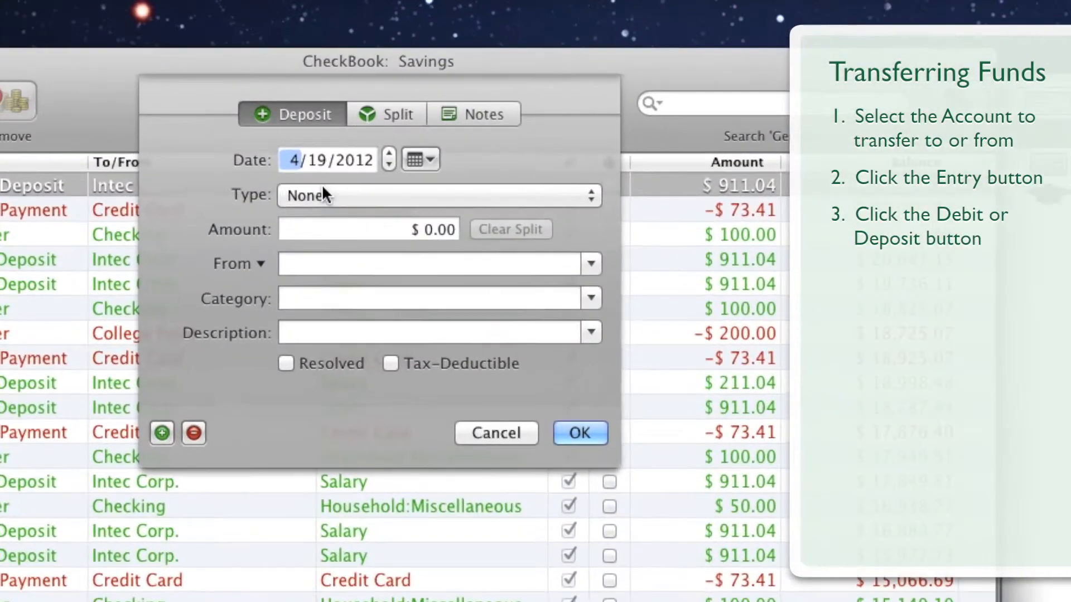
- Set the deposit's type to Transfer and its amount to $100.00
left_click(437, 195)
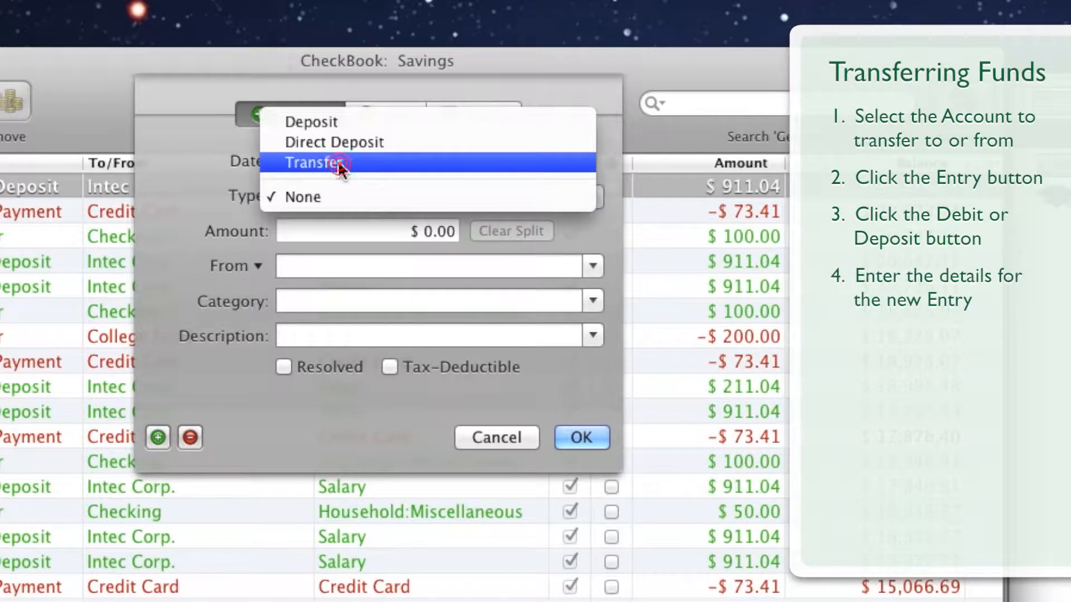
left_click(317, 162)
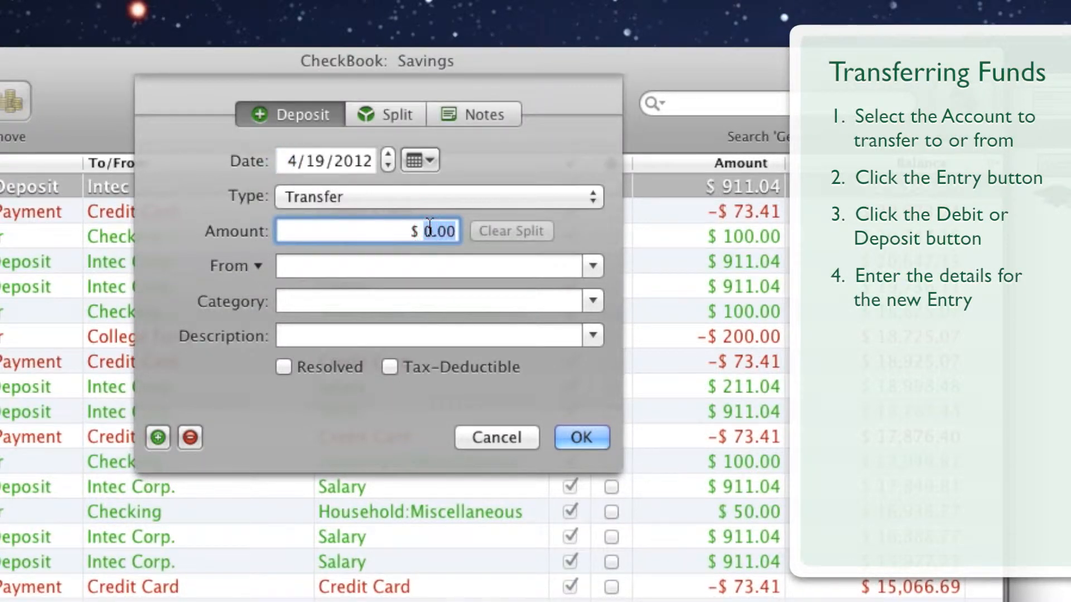
type("100")
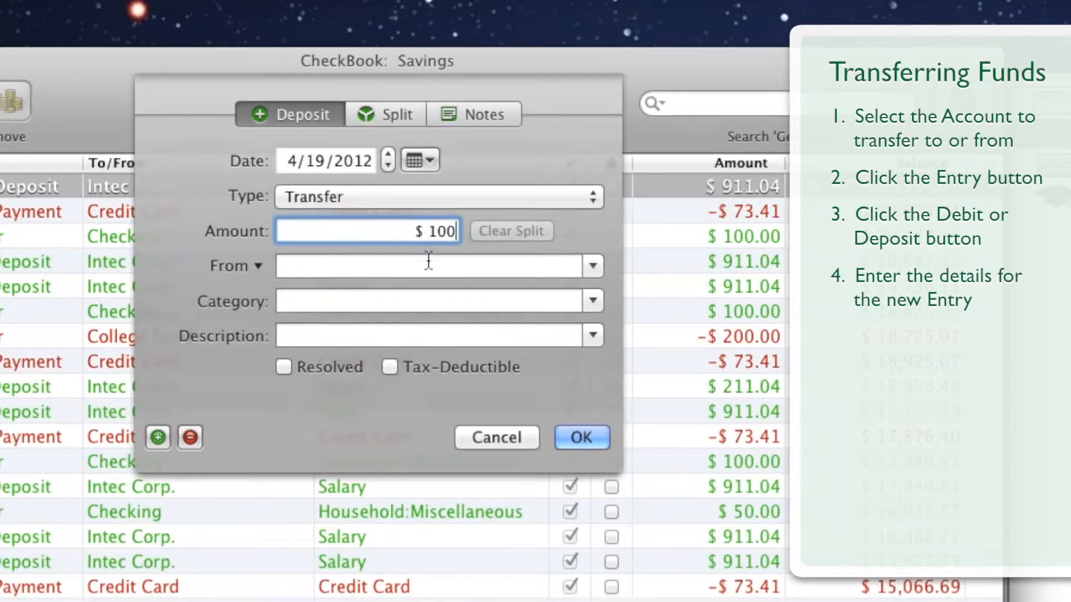
left_click(438, 266)
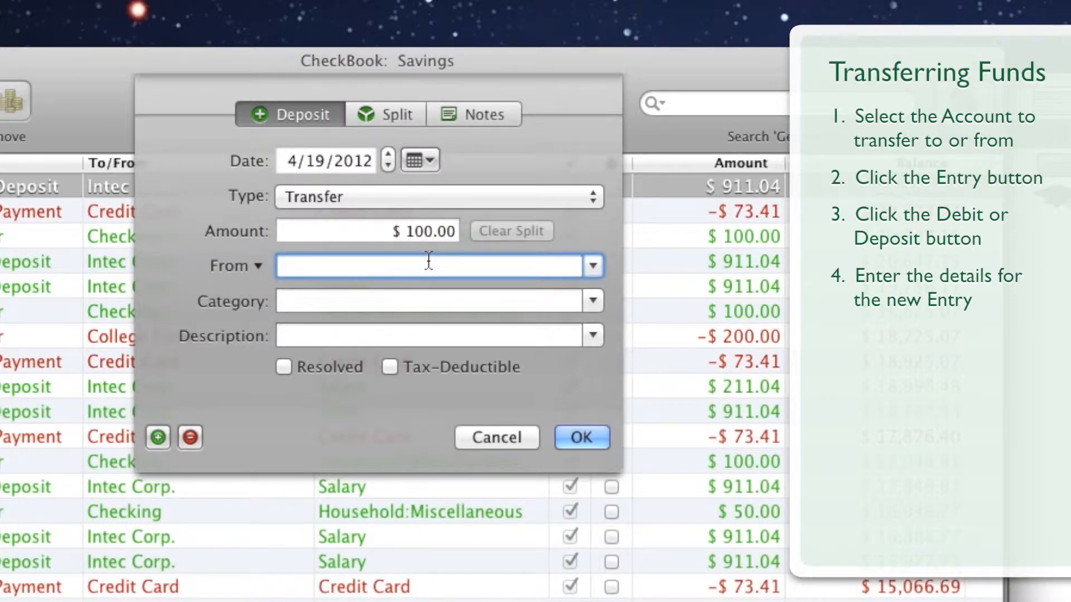
left_click(236, 265)
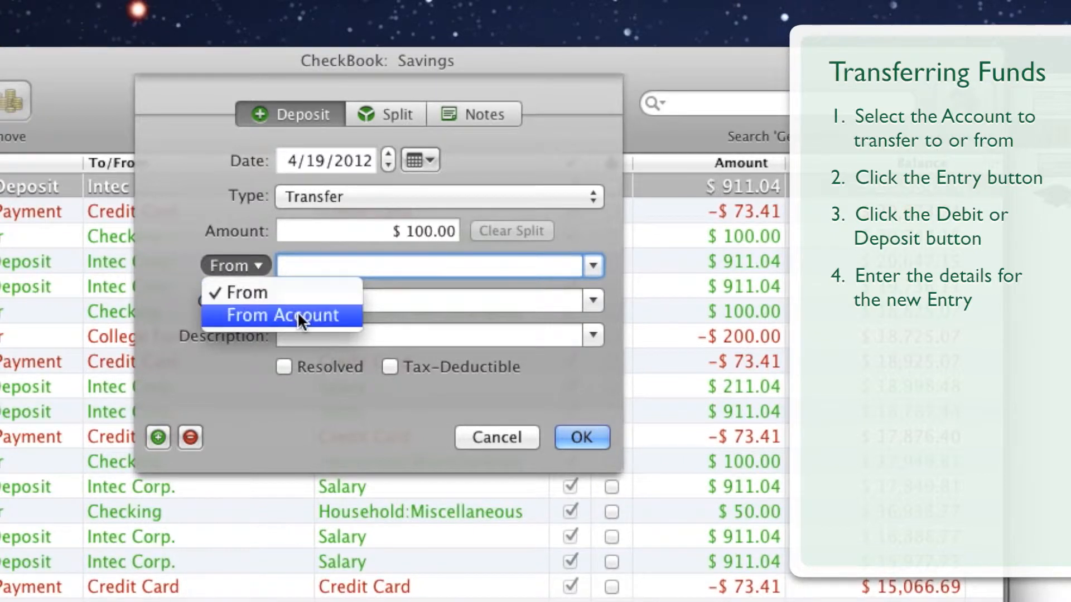
- Set From Account to Checking and confirm the $100.00 transfer, giving Savings $21,684.78
left_click(283, 314)
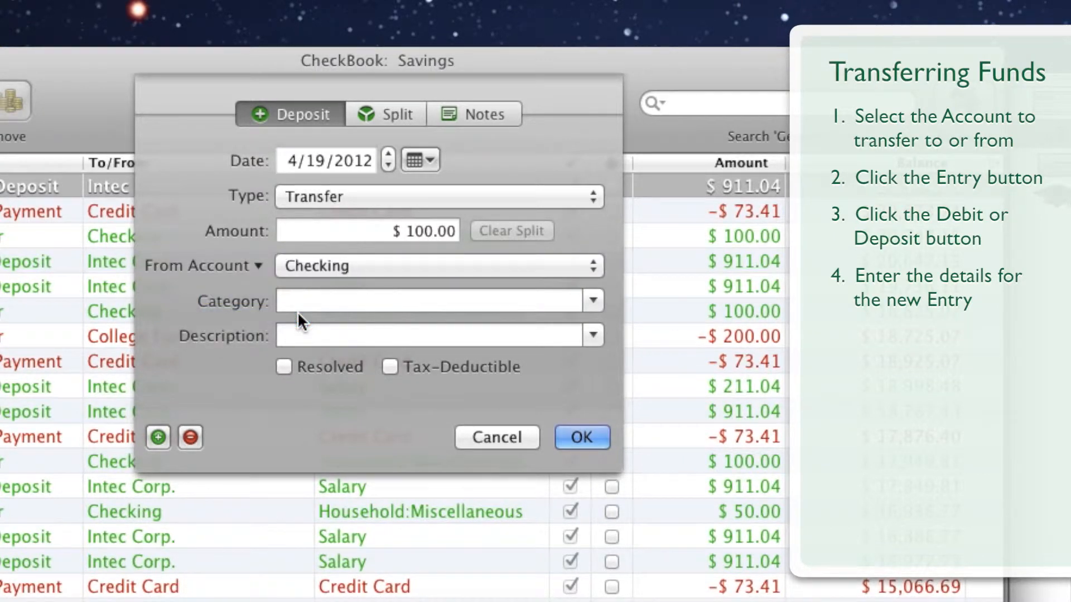
left_click(437, 265)
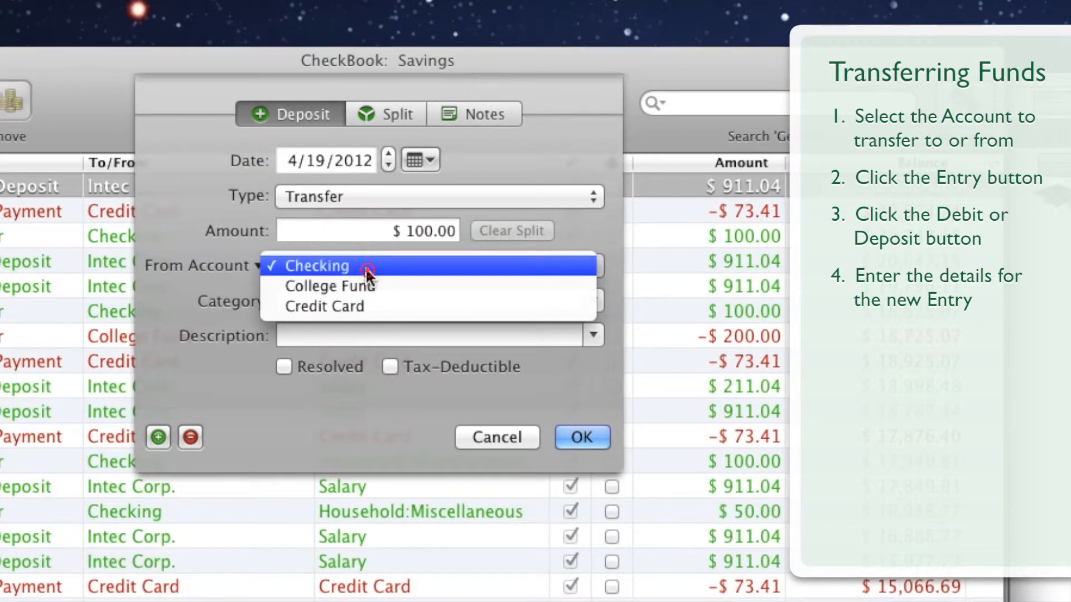
left_click(316, 266)
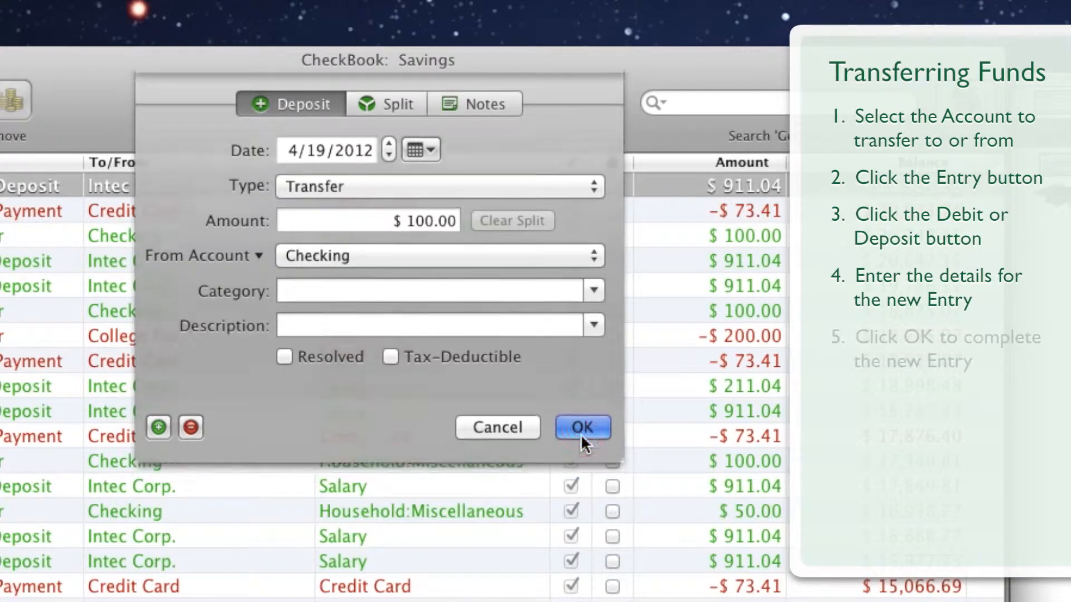
left_click(581, 428)
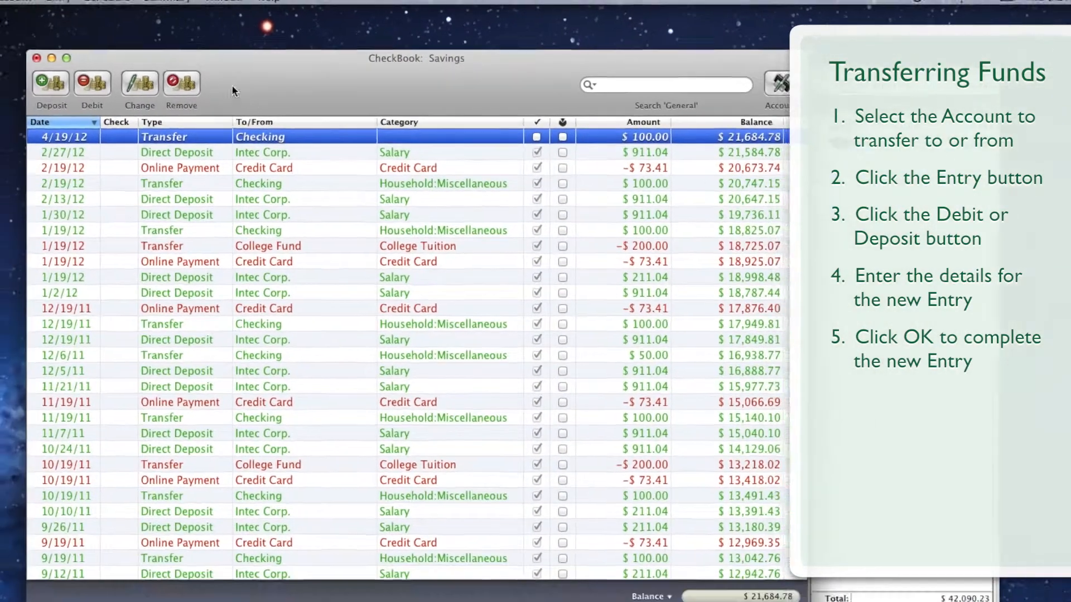
left_click(91, 6)
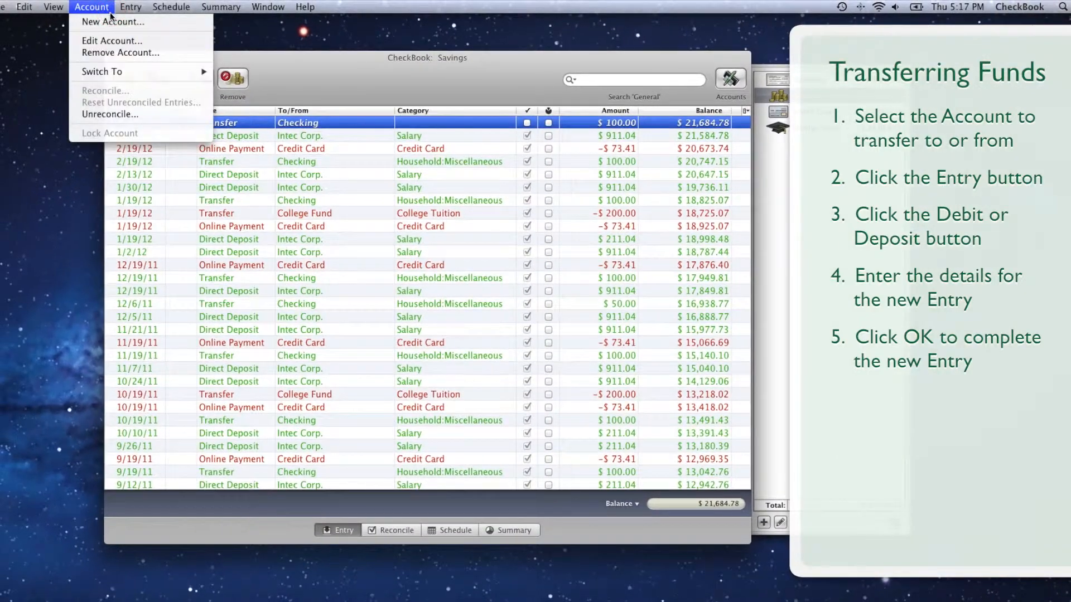